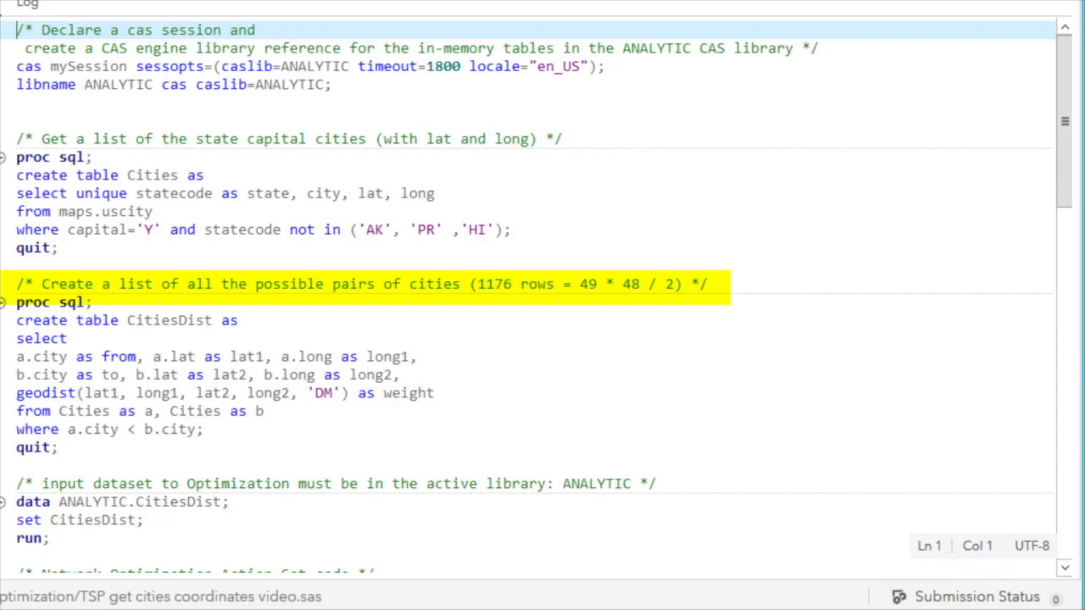
# - Run the TSP program and scroll the results to the TSPTOUR ordered city list
pyautogui.scroll(-3)
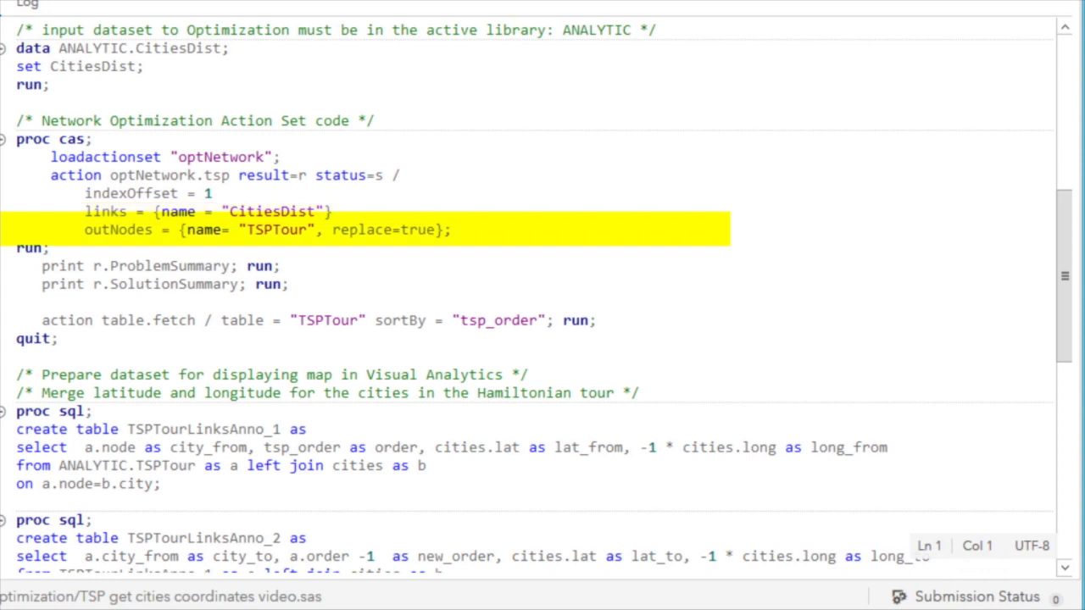
pyautogui.click(65, 108)
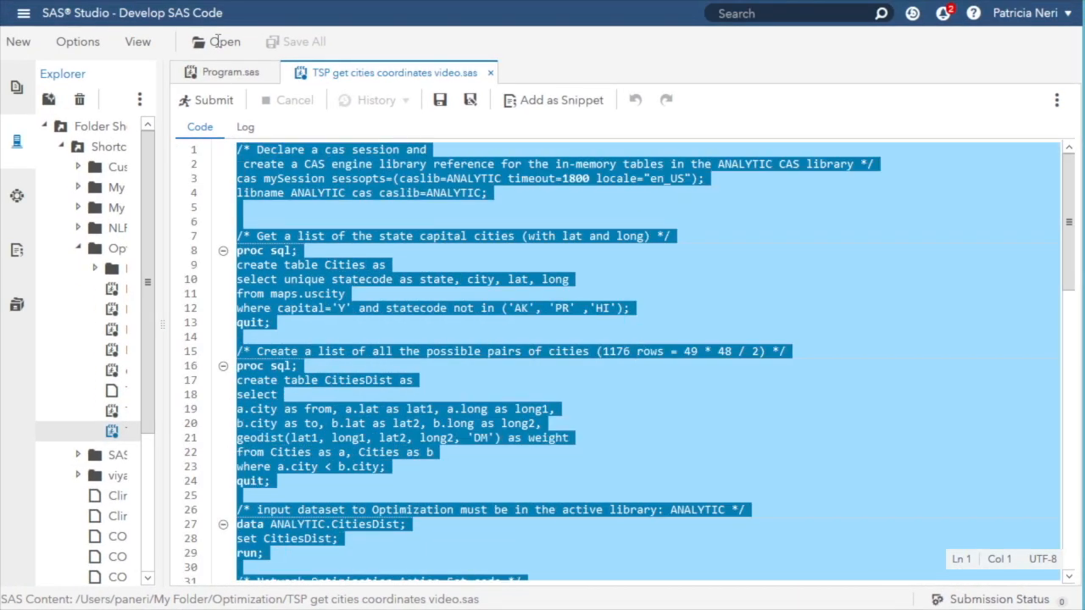
pyautogui.click(214, 100)
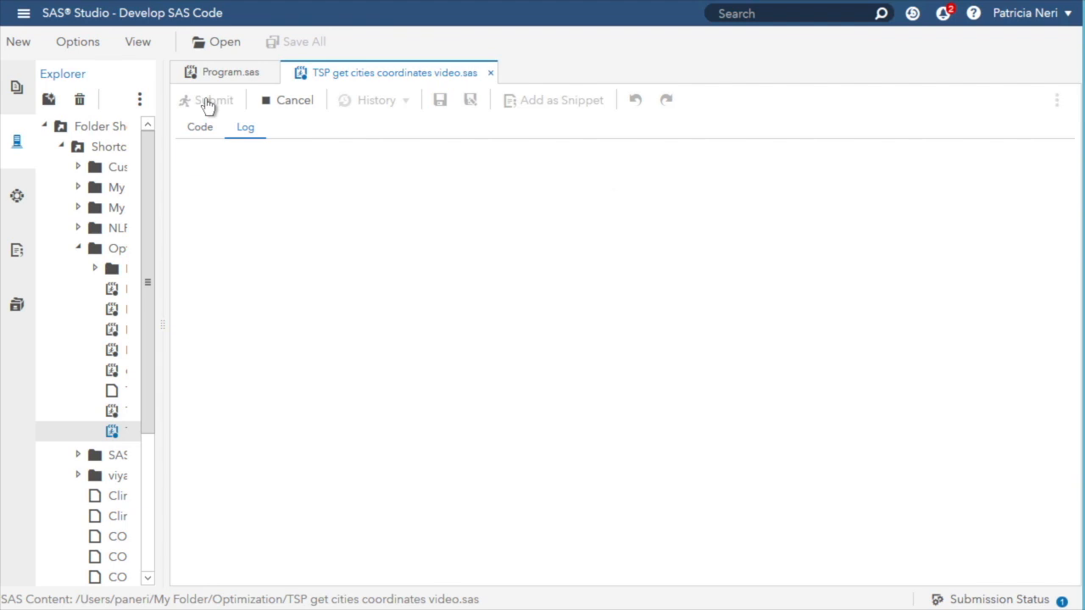
pyautogui.click(213, 100)
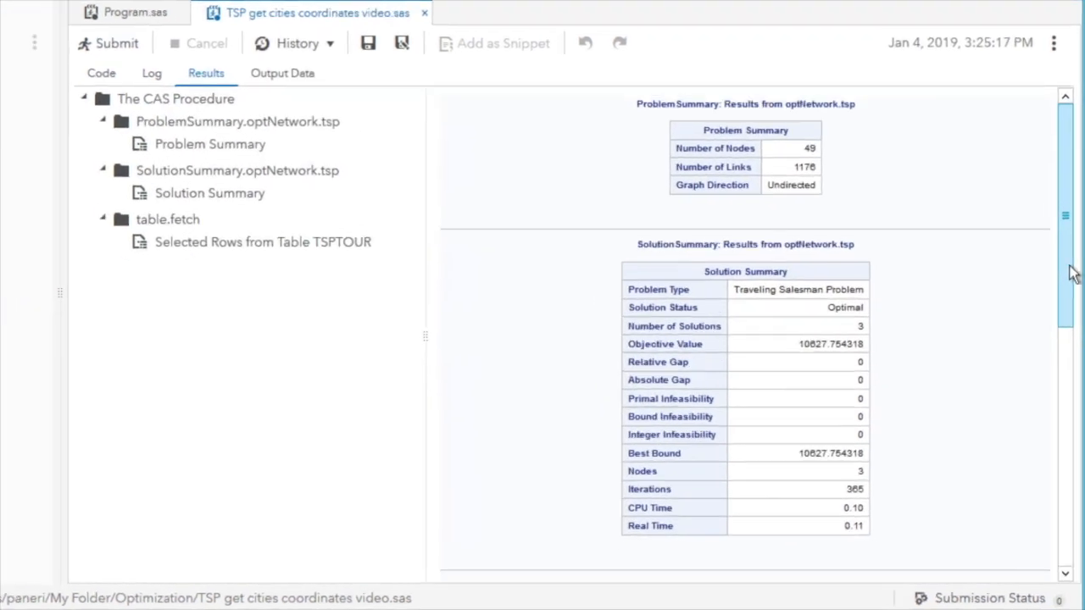
pyautogui.scroll(-3)
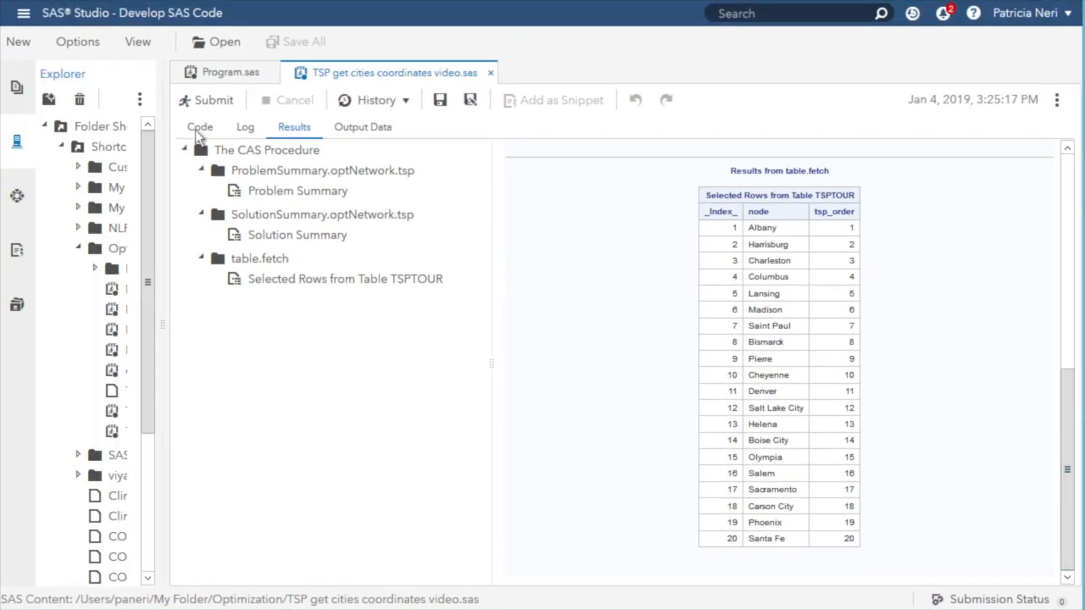
# - Switch back to the TSP program code and scroll through it
pyautogui.click(199, 126)
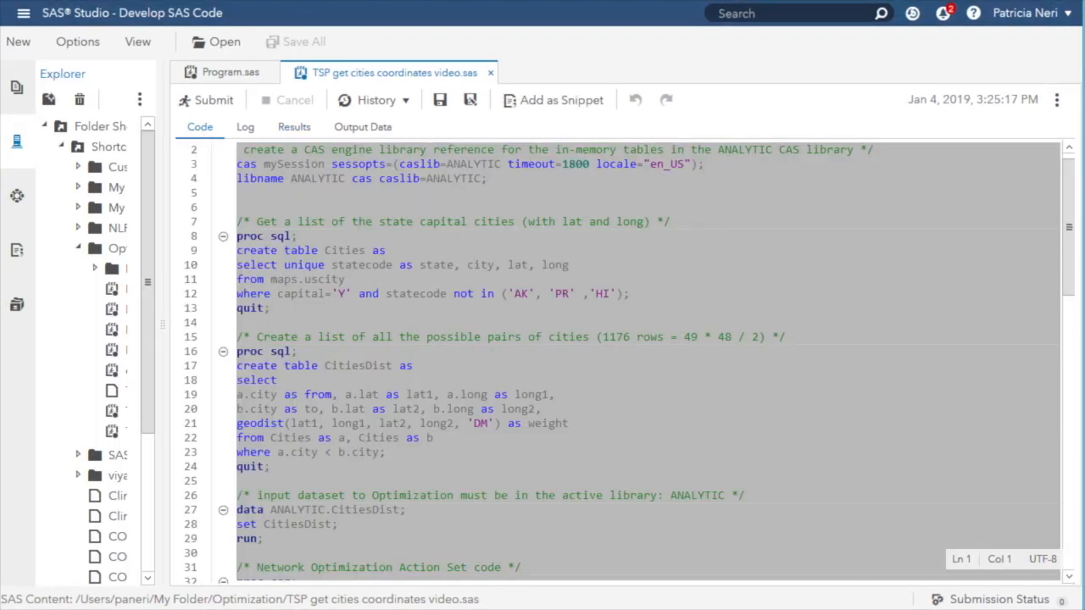
pyautogui.scroll(-3)
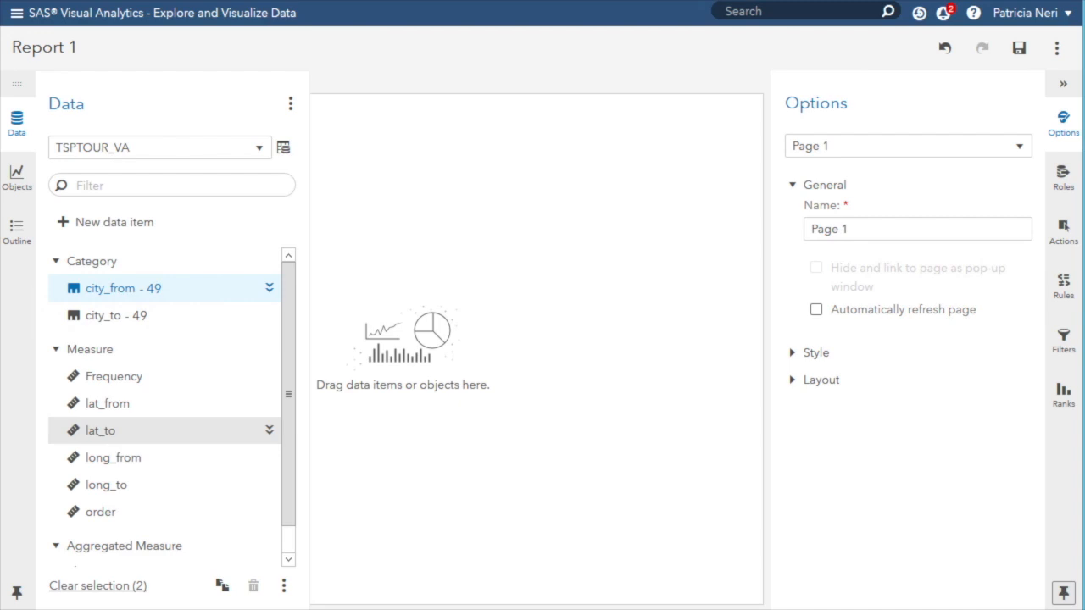
pyautogui.moveTo(146, 167)
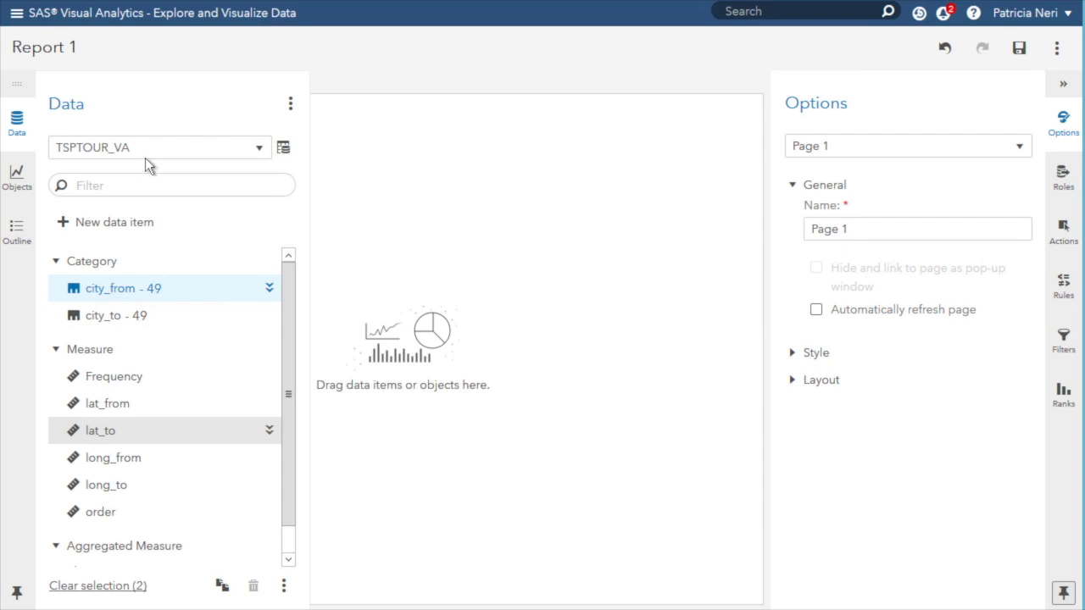
pyautogui.moveTo(108, 237)
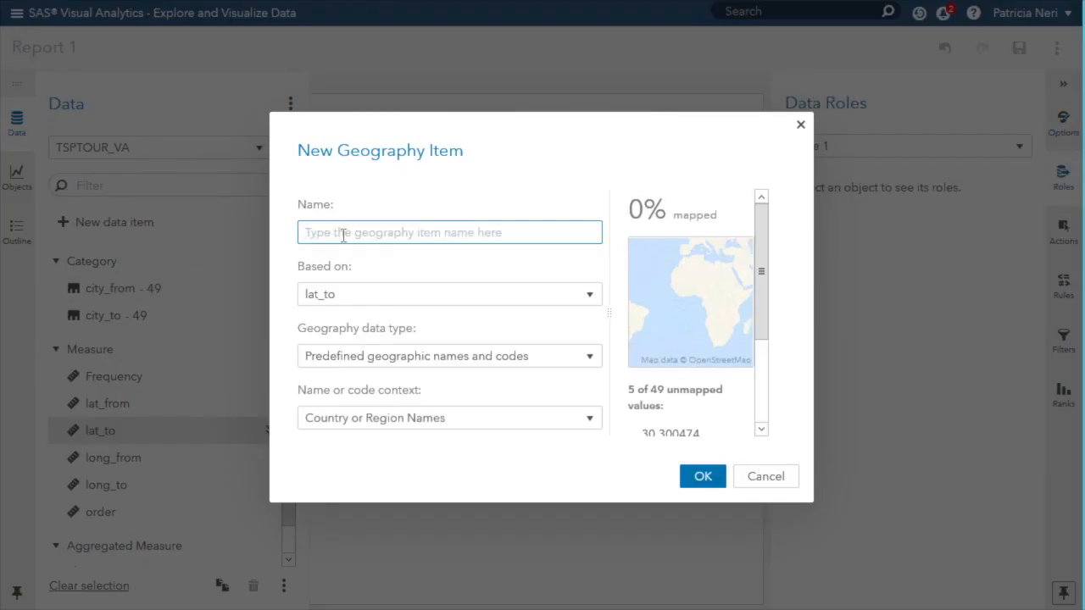
pyautogui.moveTo(290, 276)
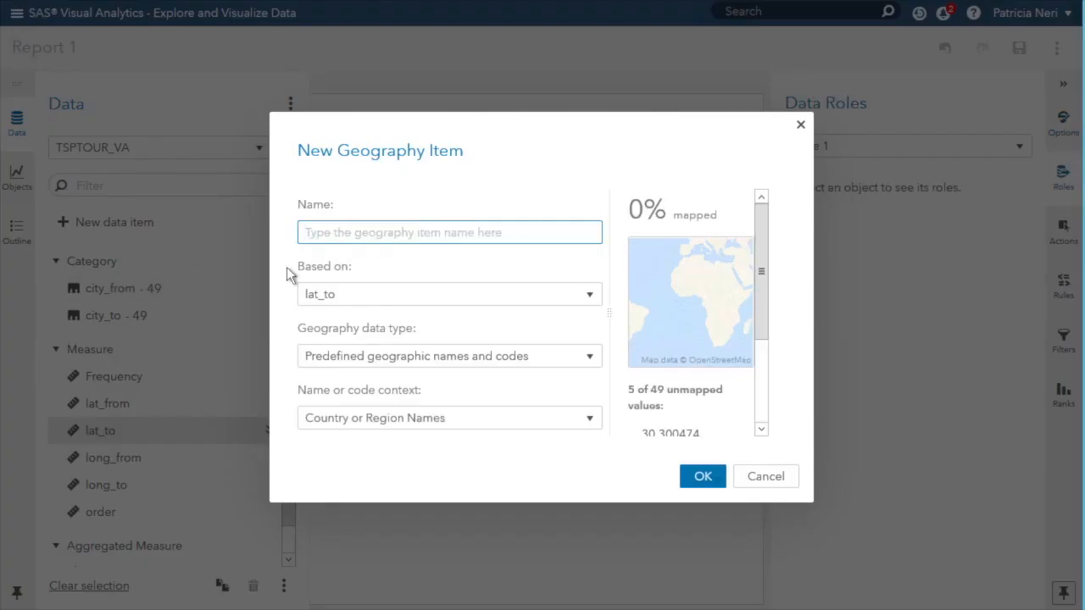
# - Create geography item 'Origin' on city_from with custom coordinates lat_from and long_from
pyautogui.write('Orig')
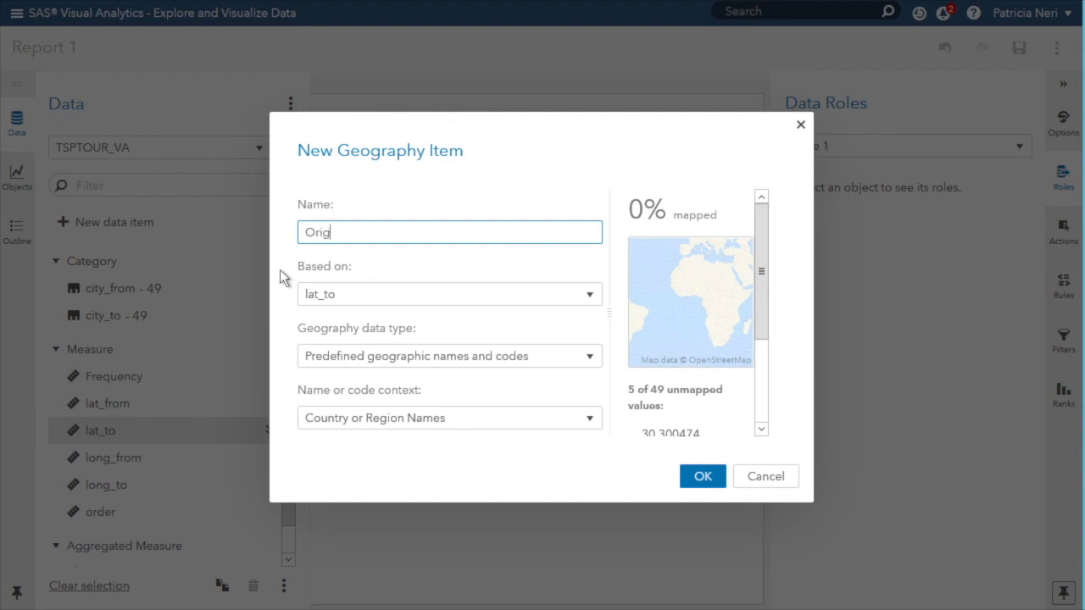
pyautogui.write('in')
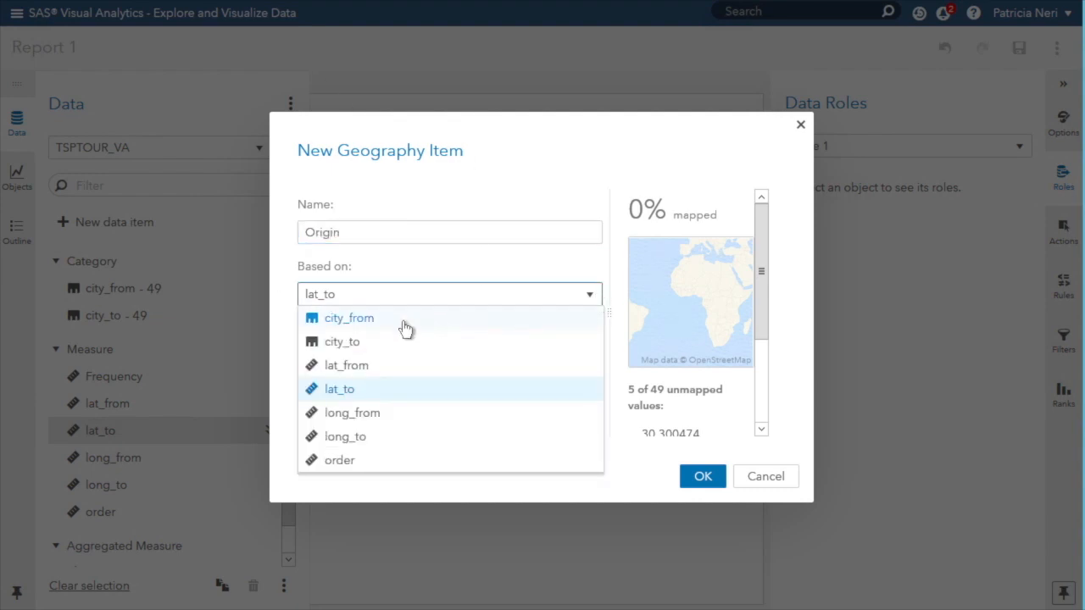
pyautogui.click(348, 318)
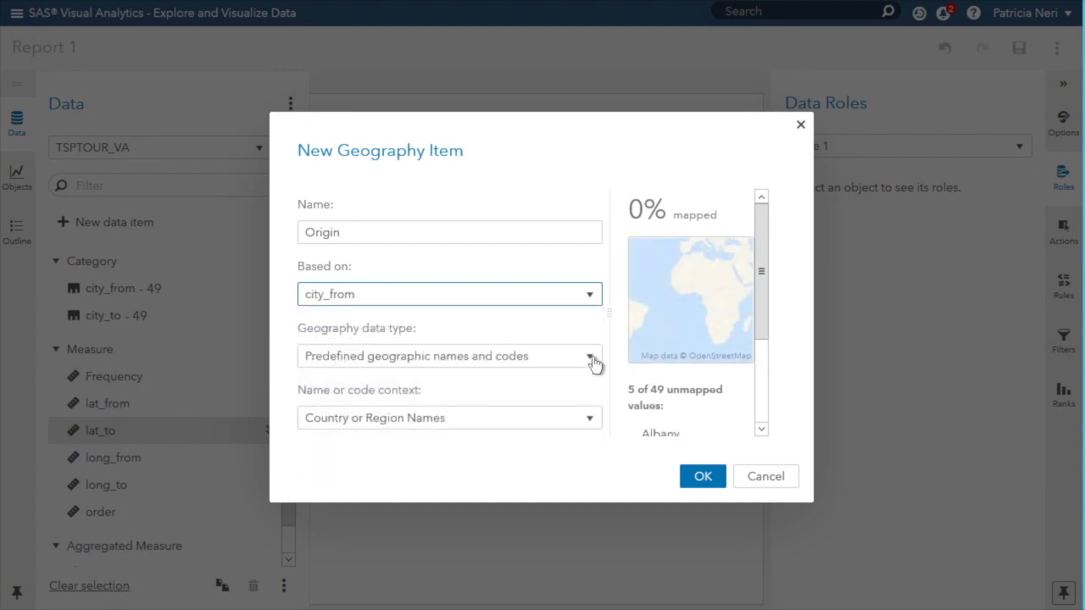
pyautogui.click(591, 355)
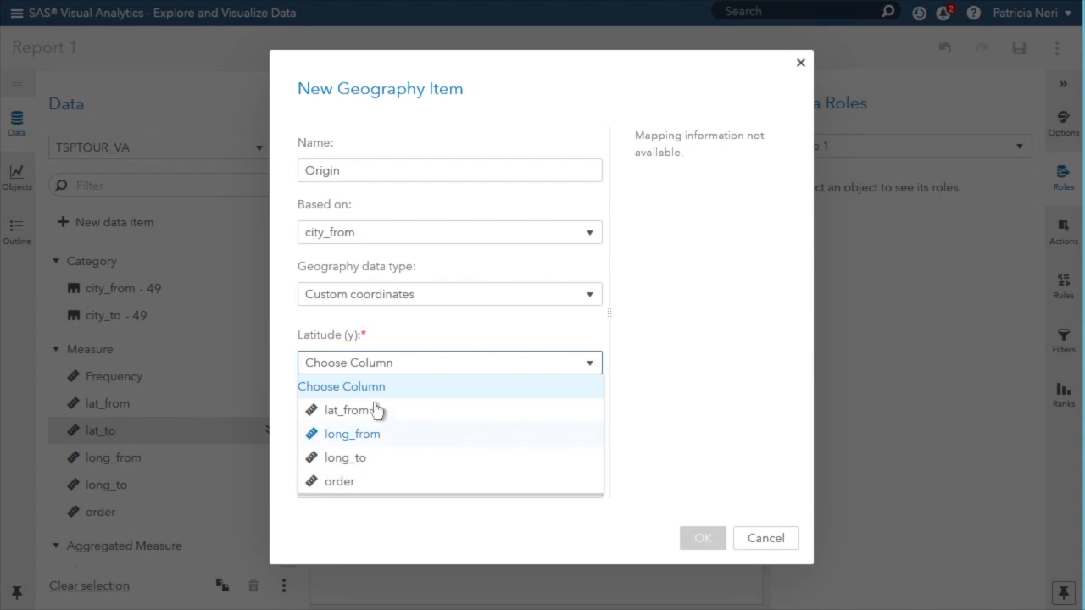
pyautogui.click(346, 411)
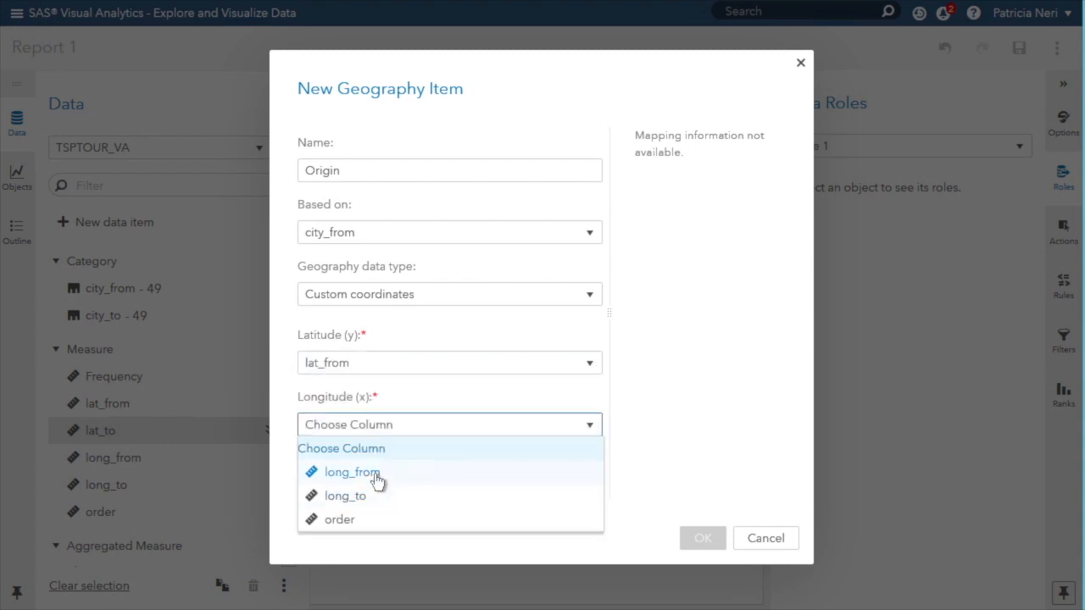
pyautogui.click(346, 472)
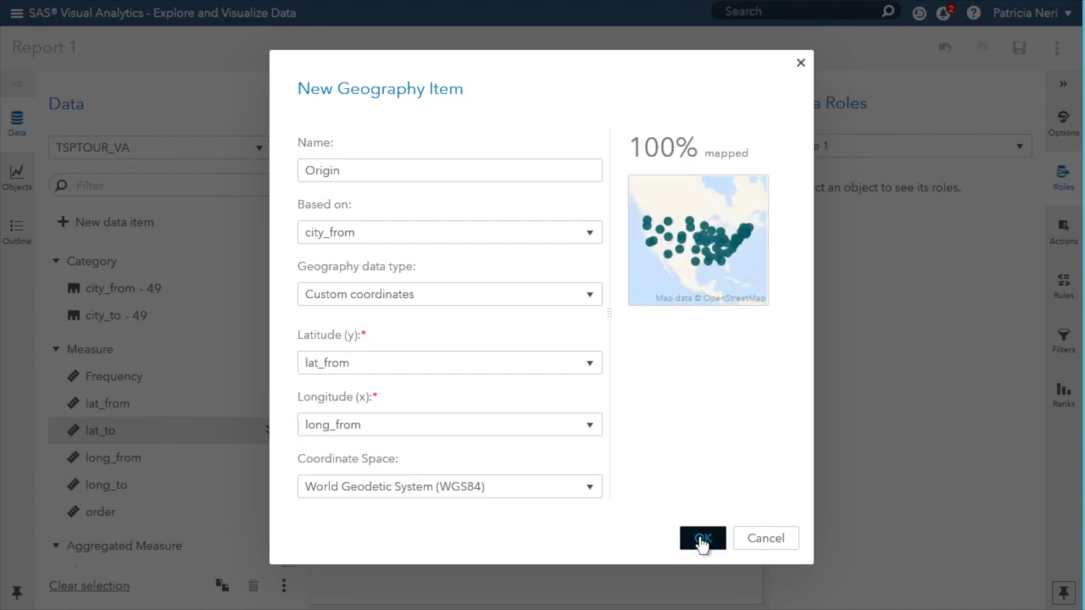
pyautogui.click(702, 538)
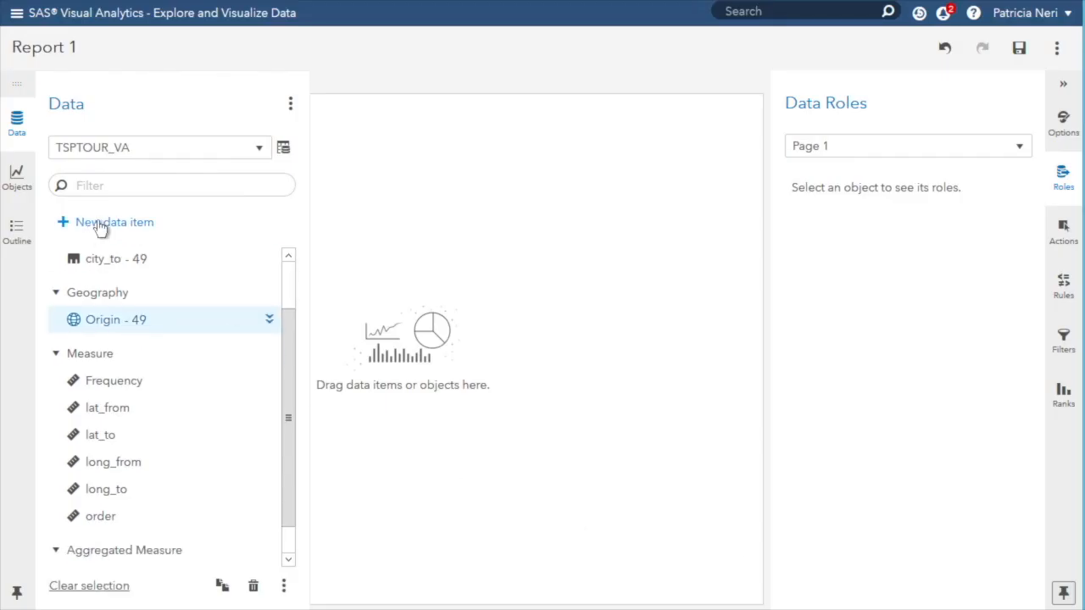
# - Create geography item 'Destination' on city_to with custom coordinates lat_to and long_to
pyautogui.click(114, 222)
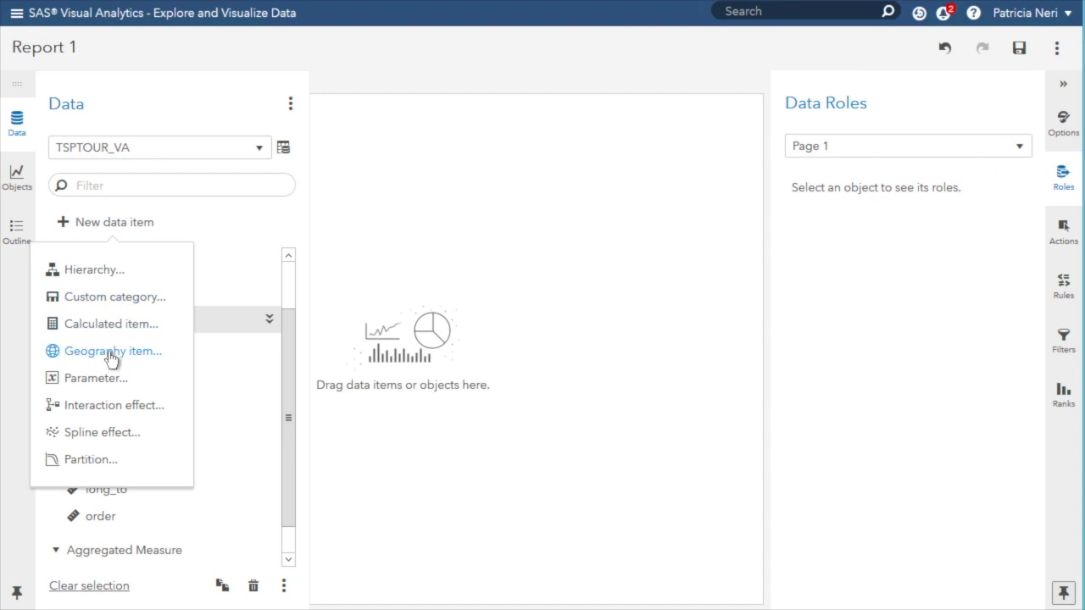
pyautogui.click(113, 350)
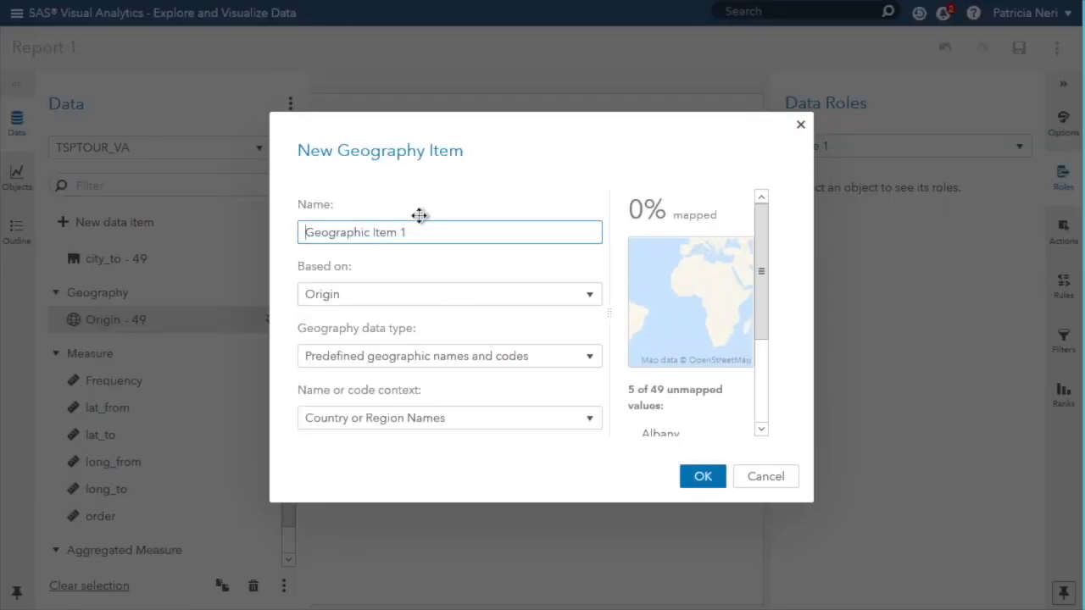
pyautogui.write('Destination')
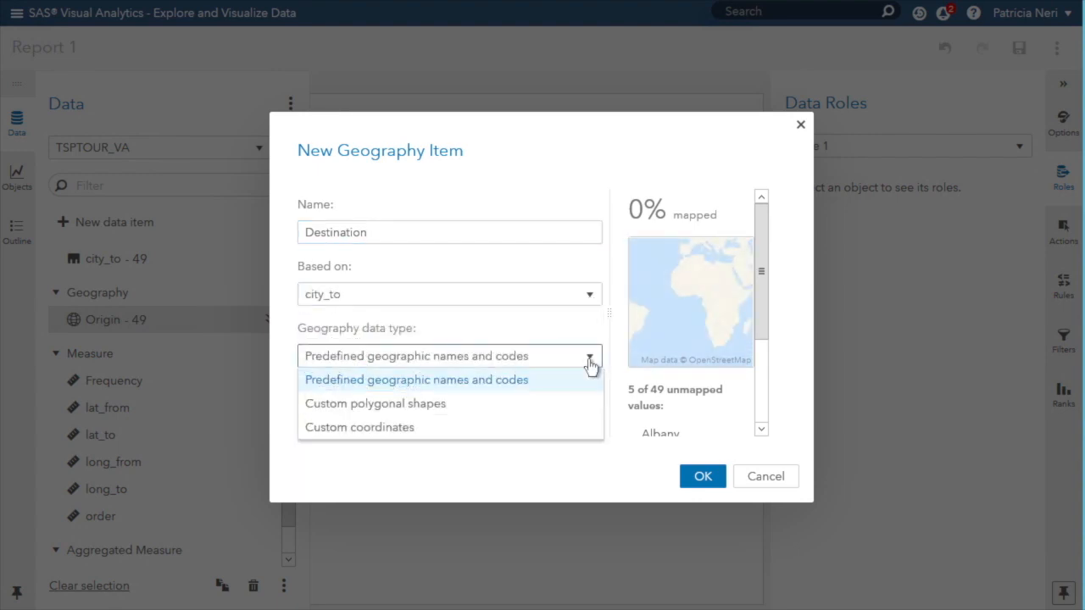
pyautogui.click(359, 428)
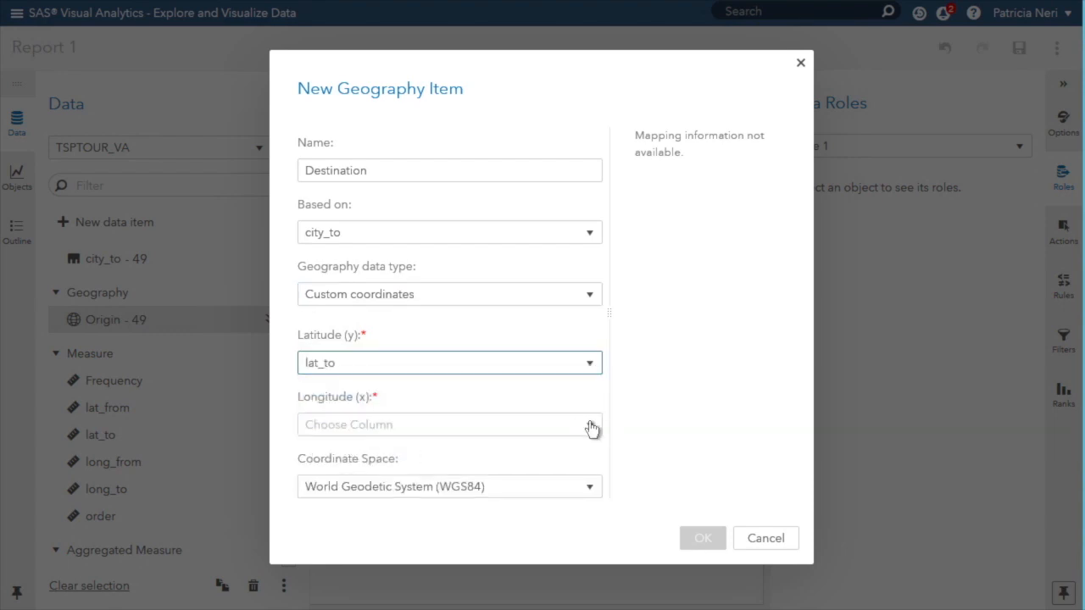
pyautogui.click(448, 424)
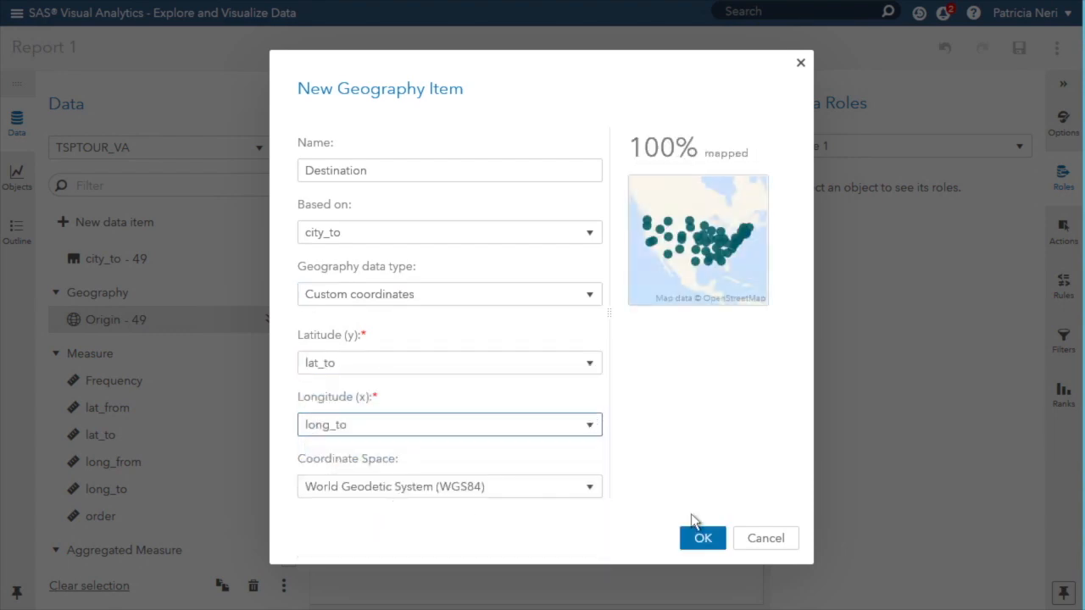
pyautogui.click(702, 537)
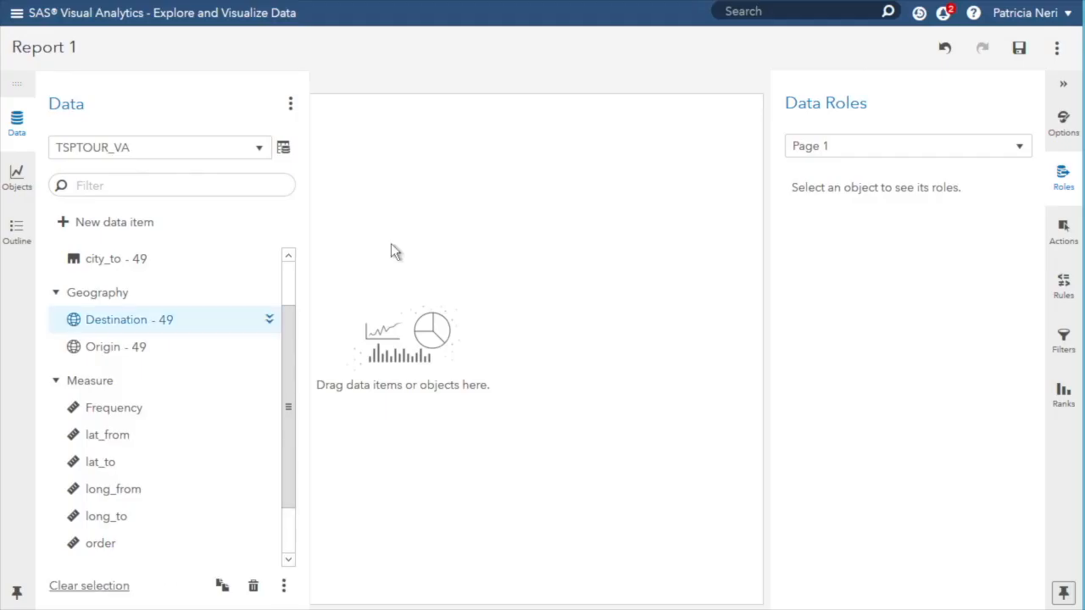
pyautogui.click(17, 177)
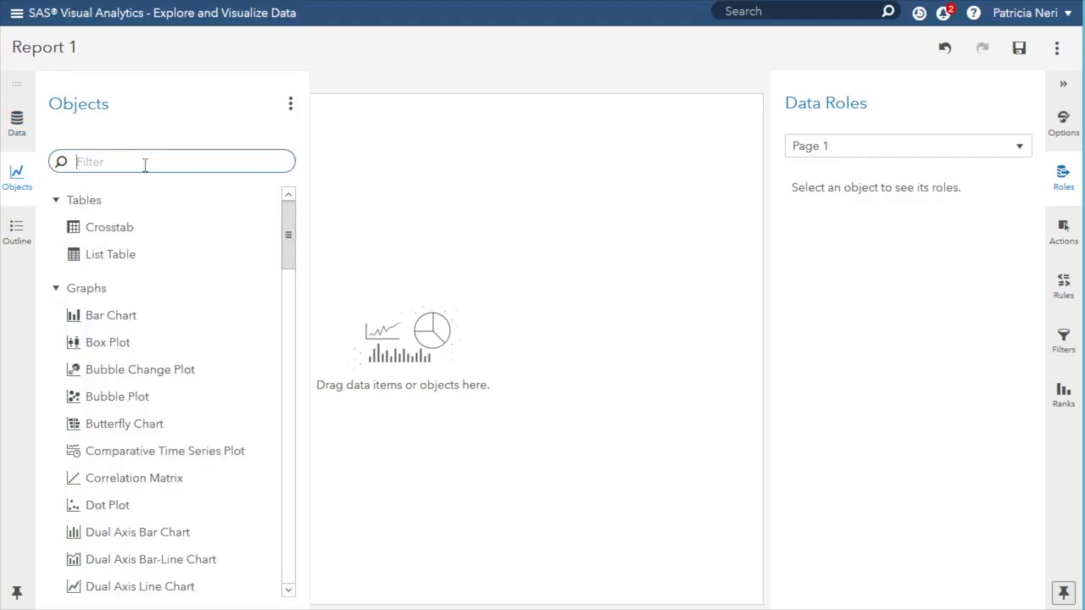
# - Add a Network Analysis object with Origin as Source and Destination as Target
pyautogui.write('net')
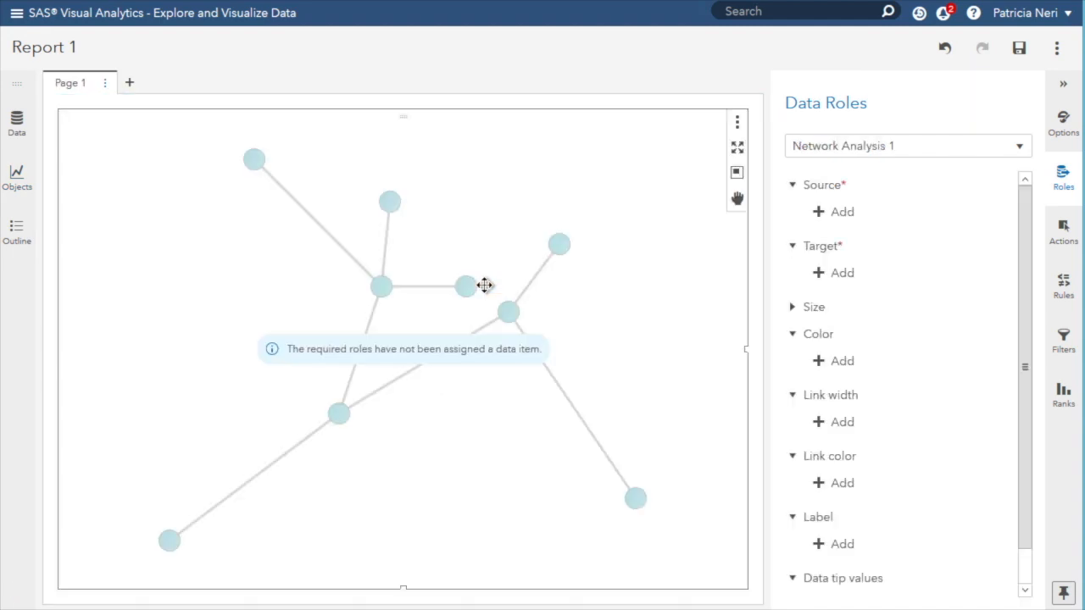
pyautogui.click(833, 212)
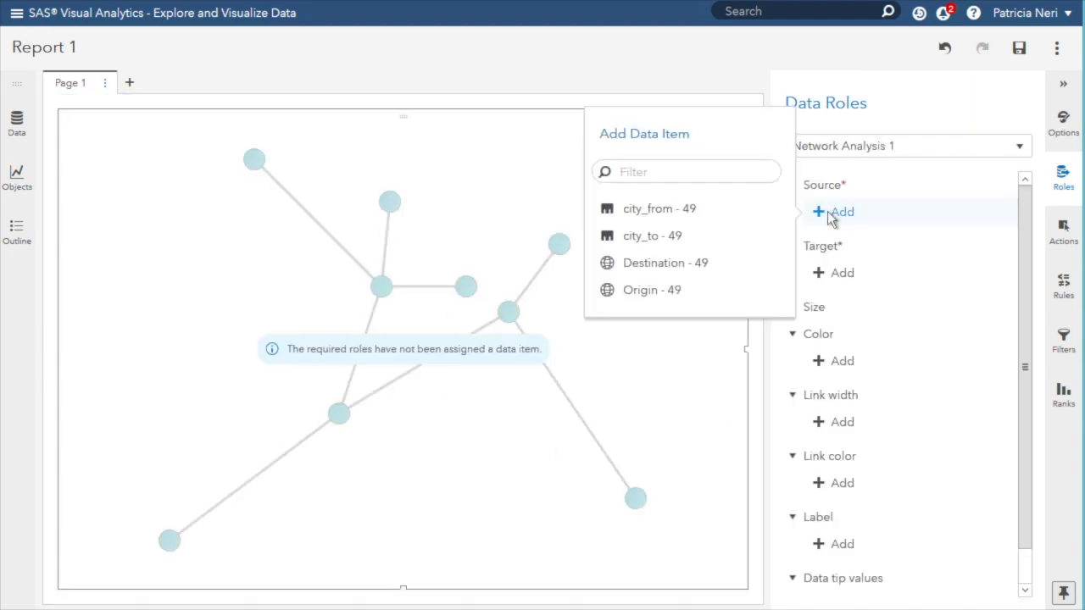
pyautogui.click(652, 289)
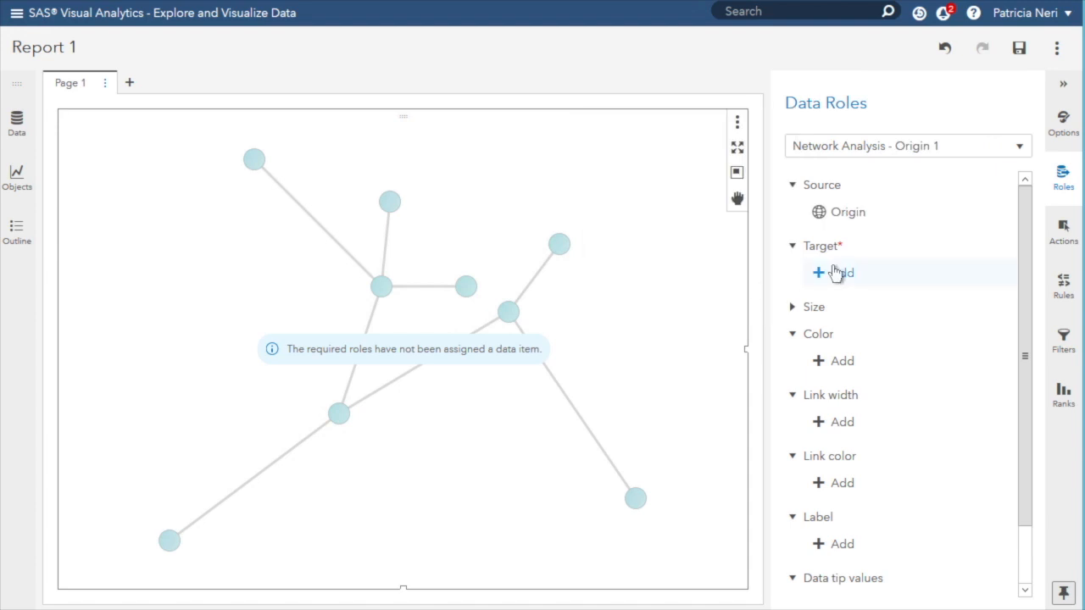
pyautogui.click(830, 272)
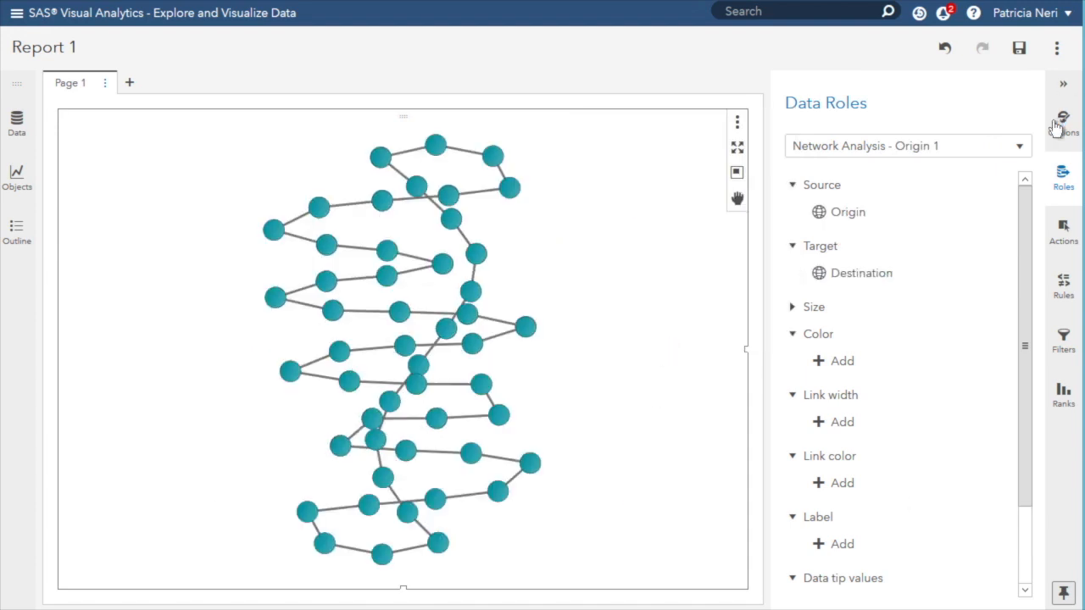
pyautogui.click(1063, 123)
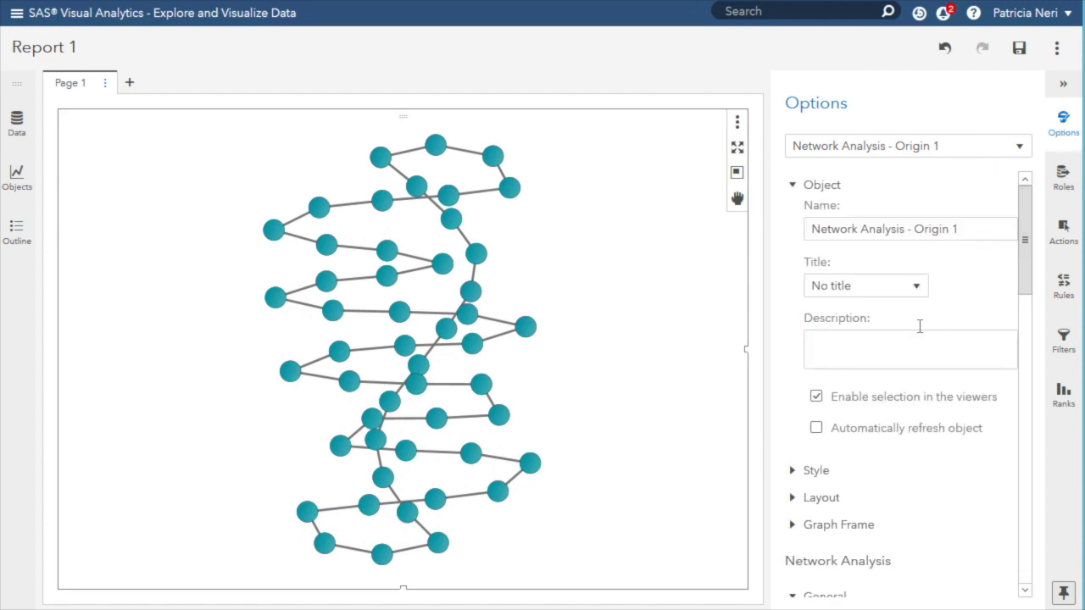
# - Title the network 'Traveling Salesman Problem', enable data labels, and set link direction to Source
pyautogui.click(864, 286)
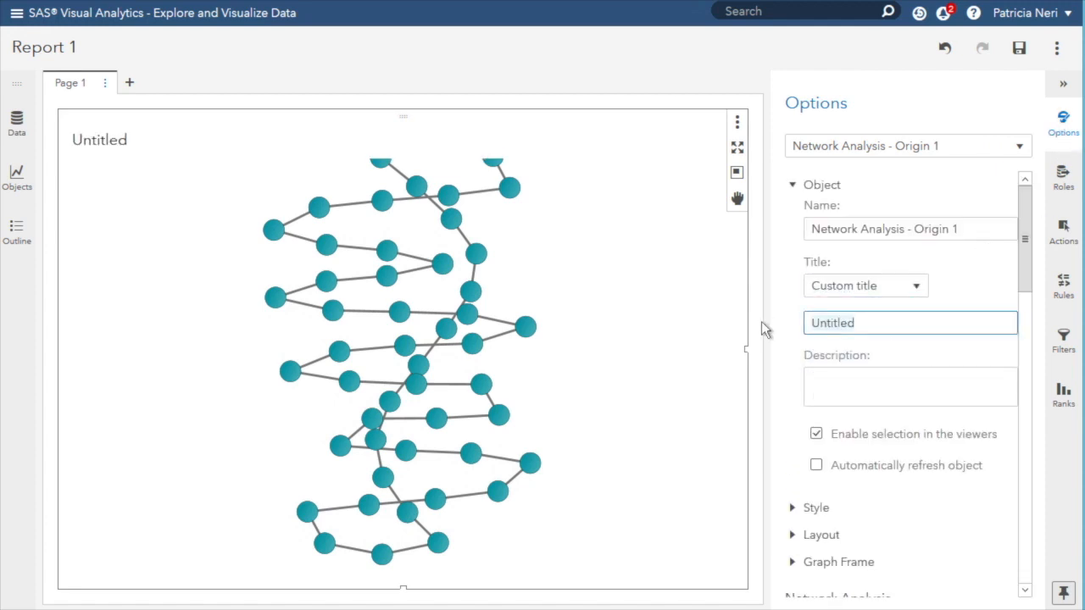
pyautogui.write('Traveling Salesman Problem')
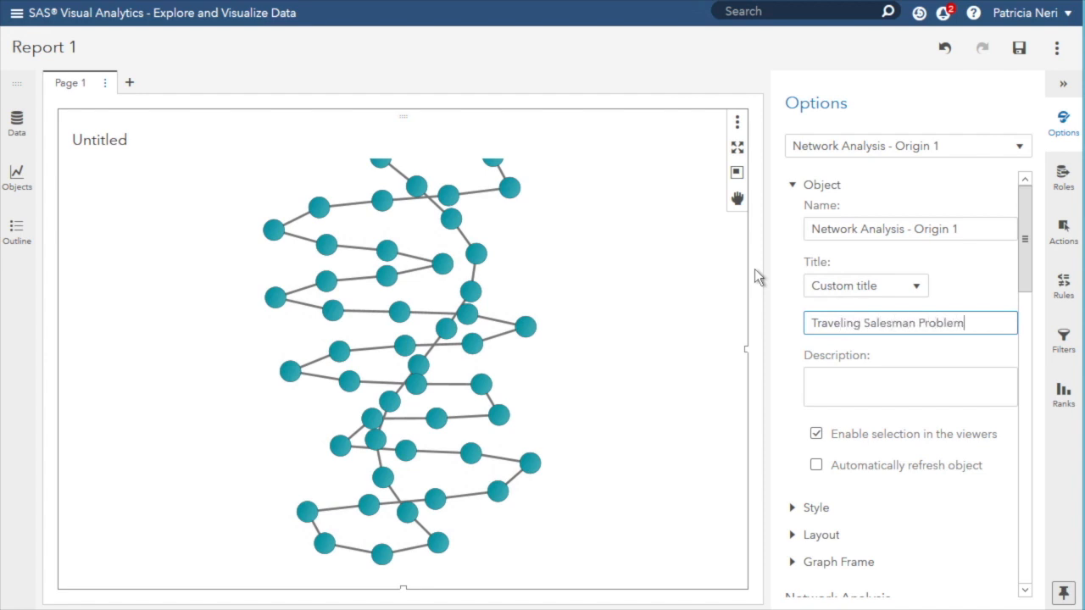
pyautogui.scroll(-3)
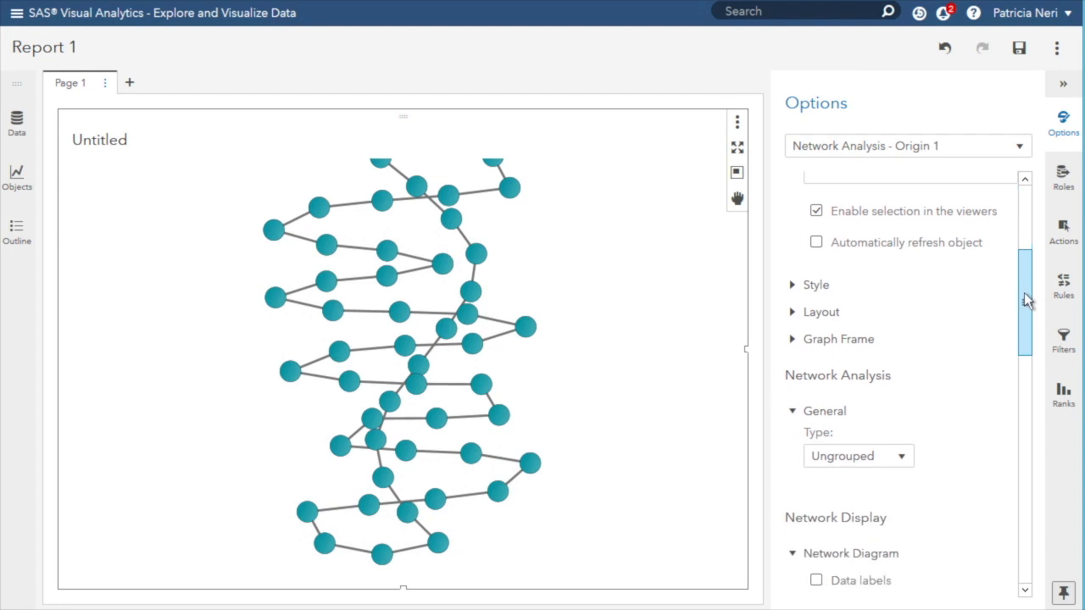
pyautogui.scroll(-3)
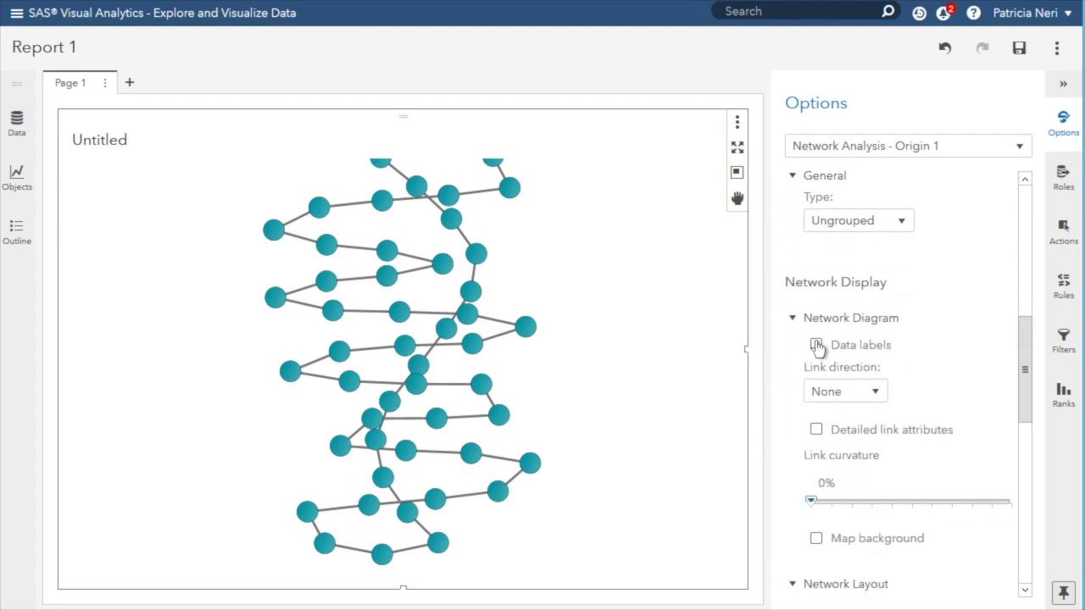
pyautogui.click(816, 344)
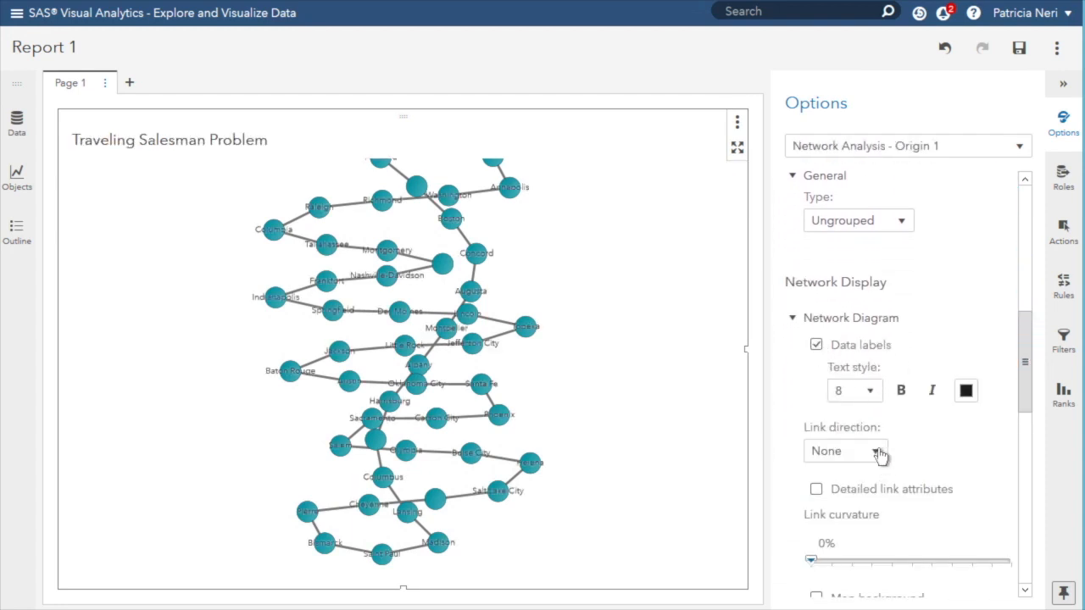
pyautogui.click(845, 450)
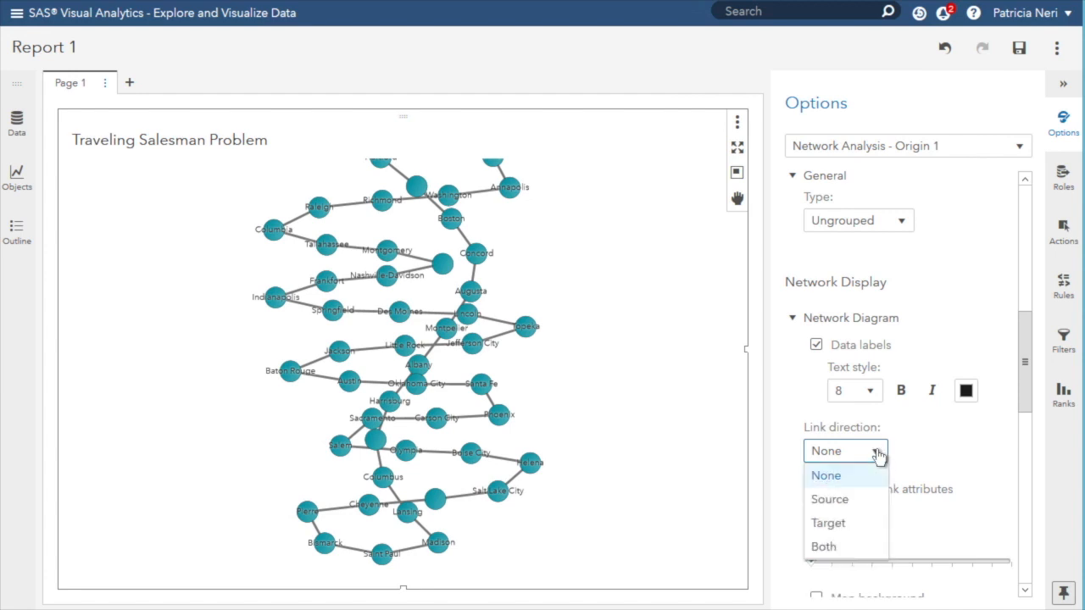
pyautogui.click(827, 522)
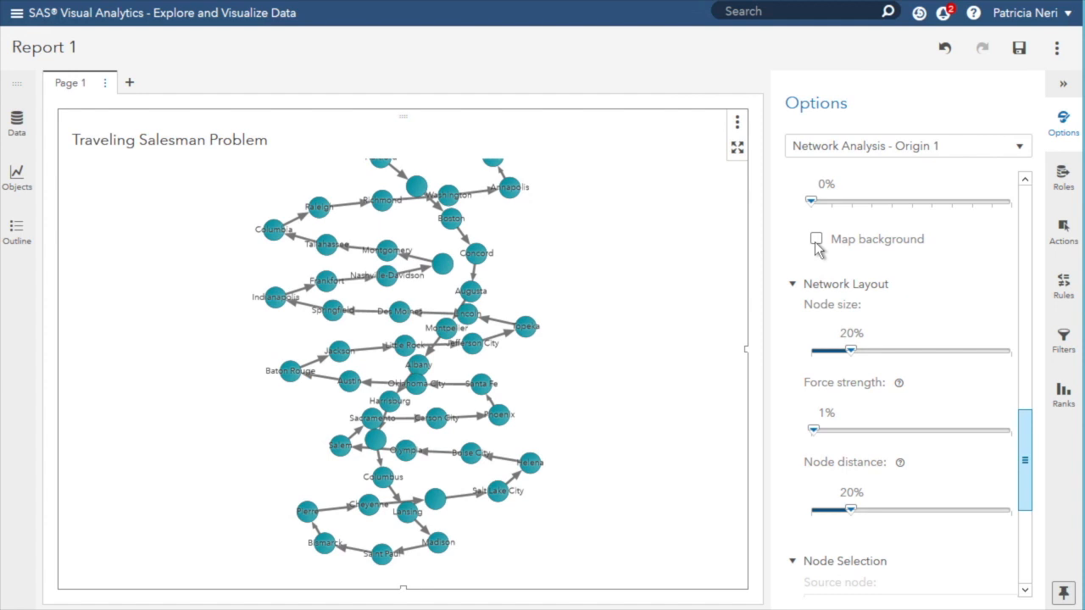
# - Add a USA Topographic Map background and shrink the node size to about 9%
pyautogui.click(815, 239)
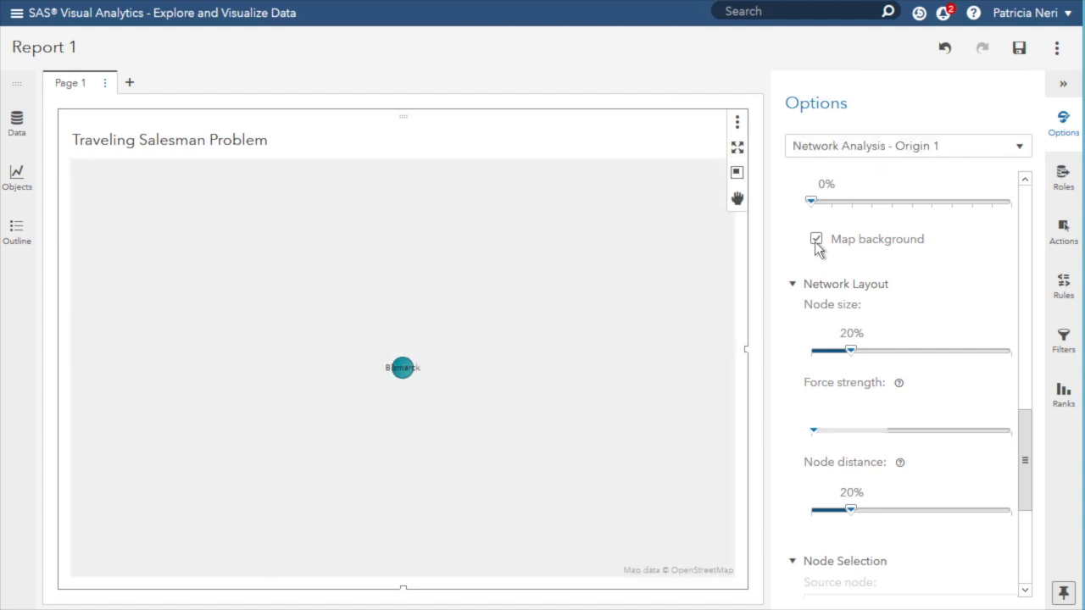
pyautogui.click(815, 239)
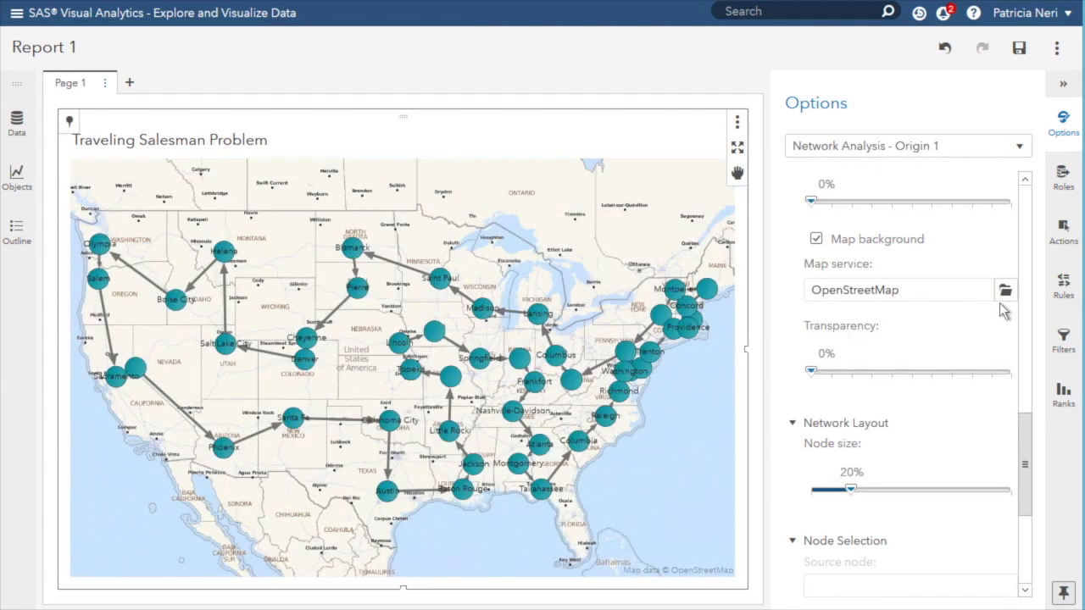
pyautogui.click(1005, 290)
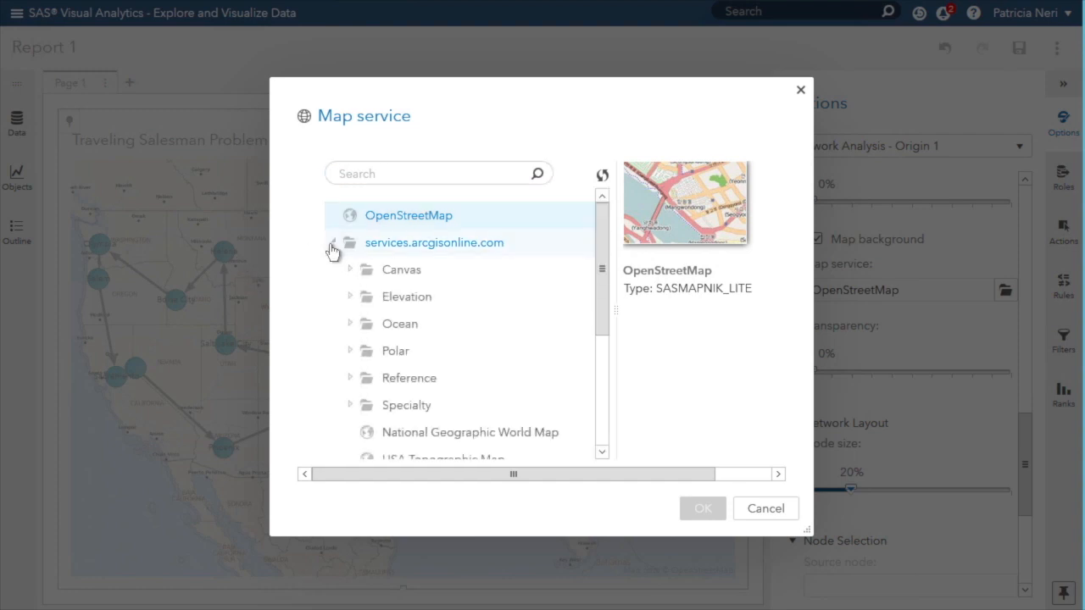
pyautogui.scroll(-3)
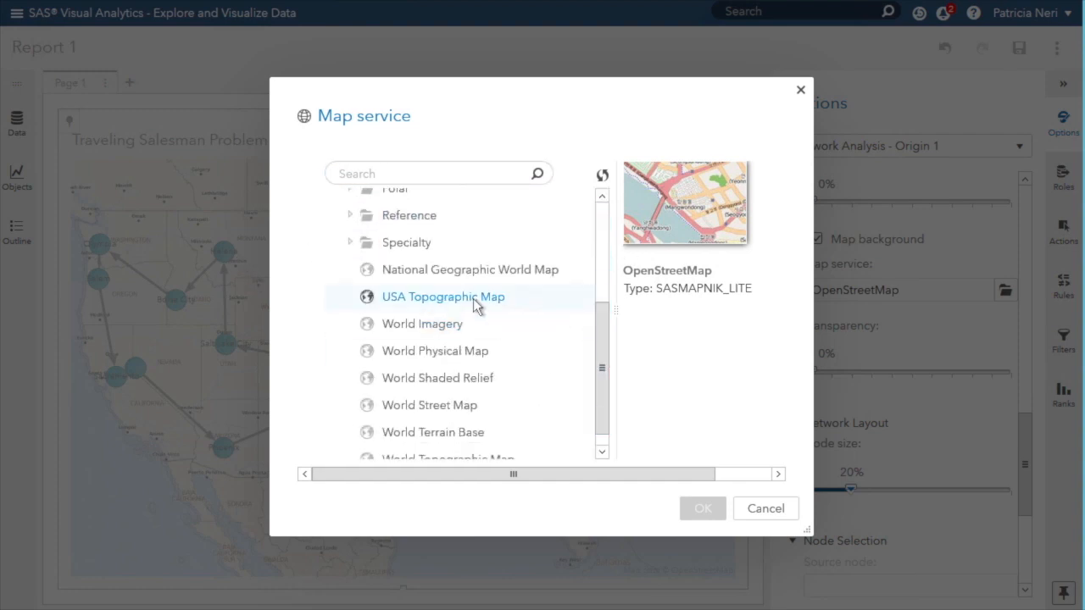
pyautogui.click(702, 508)
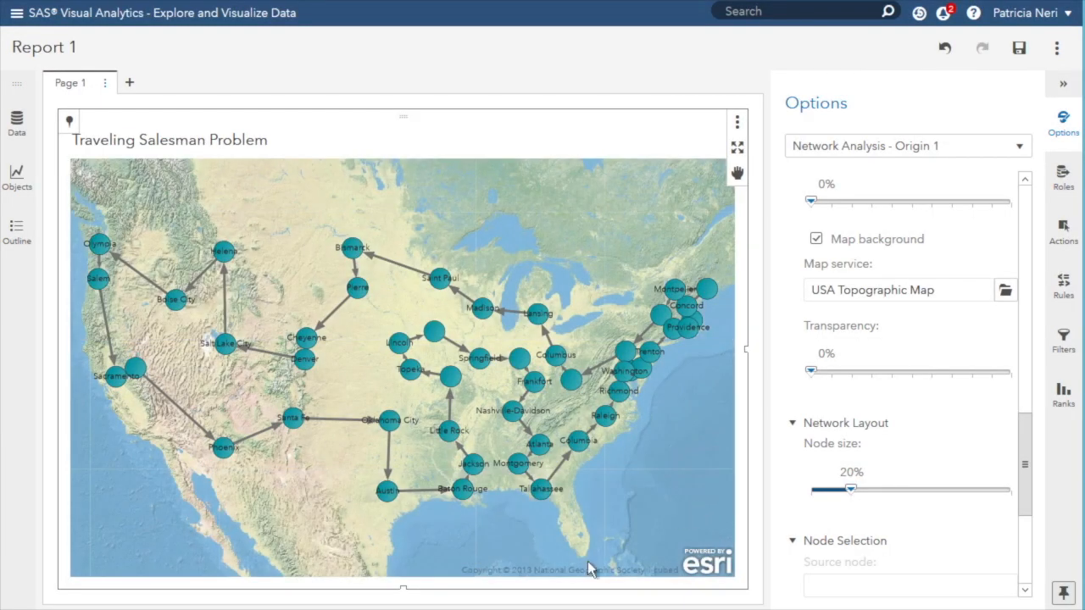
pyautogui.moveTo(851, 489); pyautogui.dragTo(820, 489)
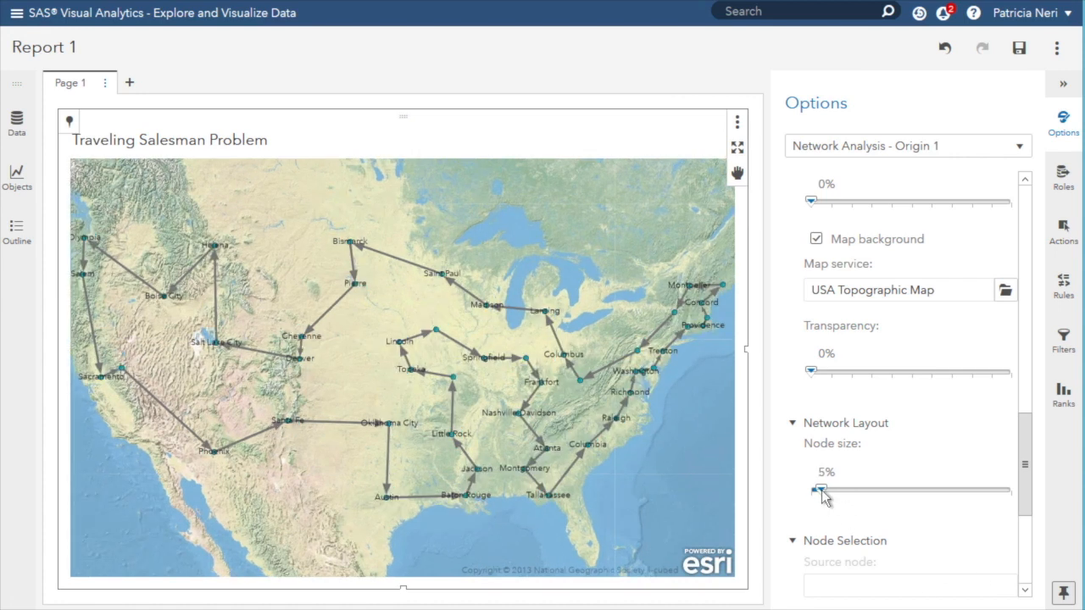
pyautogui.moveTo(820, 490); pyautogui.dragTo(827, 457)
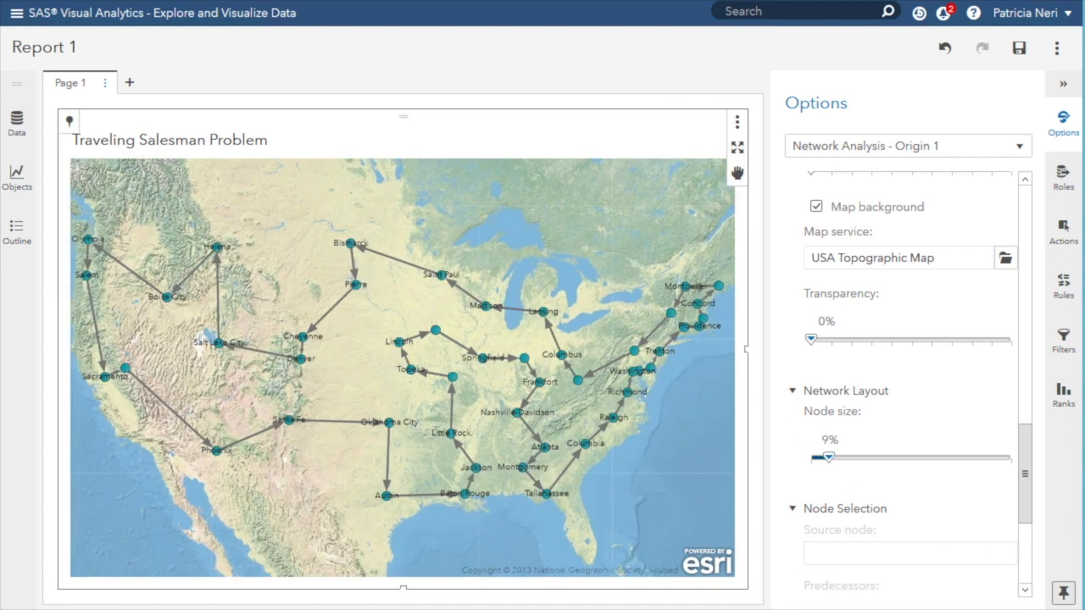